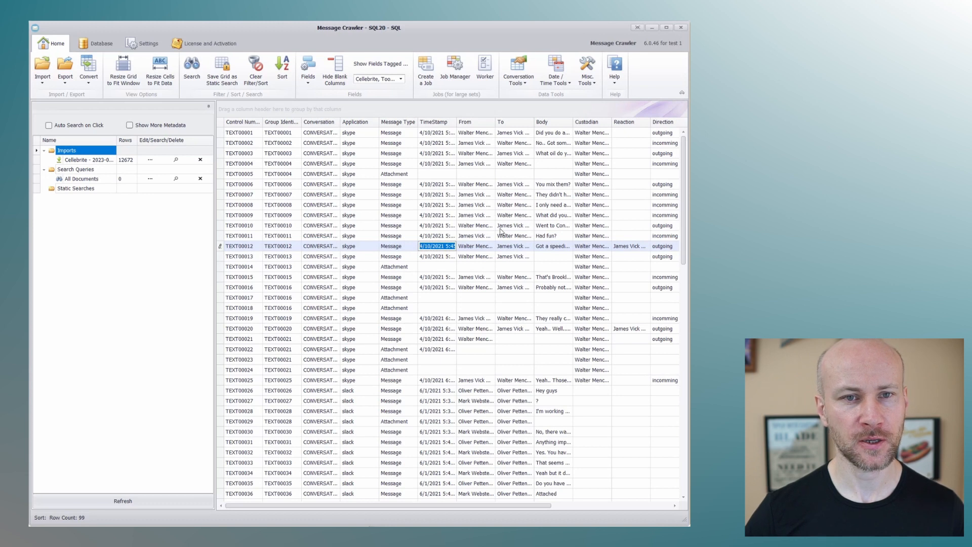
{"action": "mouse_move", "coordinate": [64, 90]}
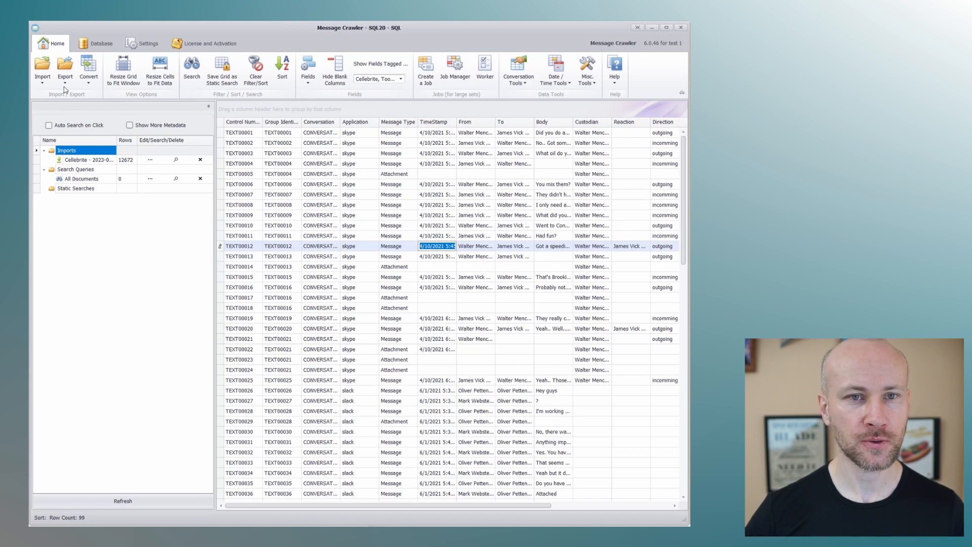
Choose RSMF from the Export formats to export the 99 loaded records
{"action": "left_click", "coordinate": [65, 68]}
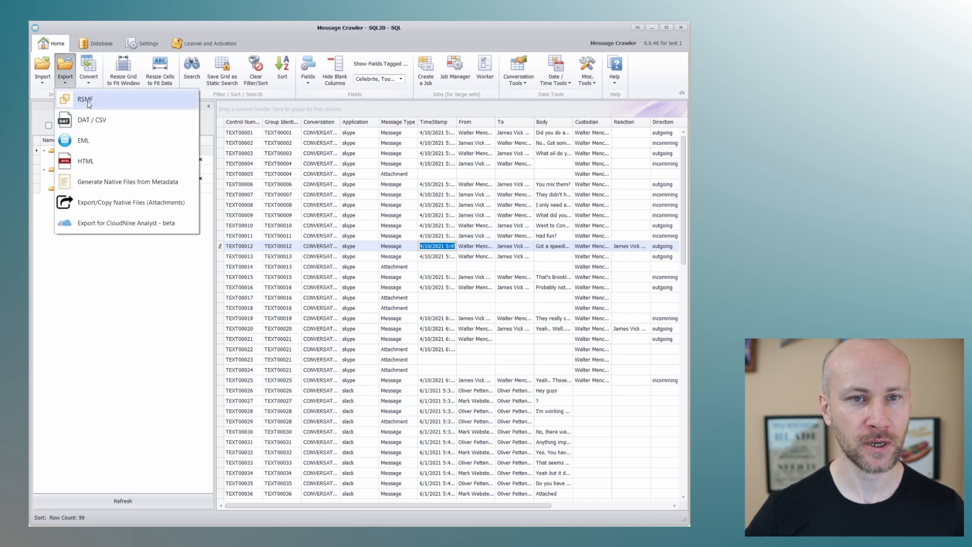
{"action": "left_click", "coordinate": [84, 99]}
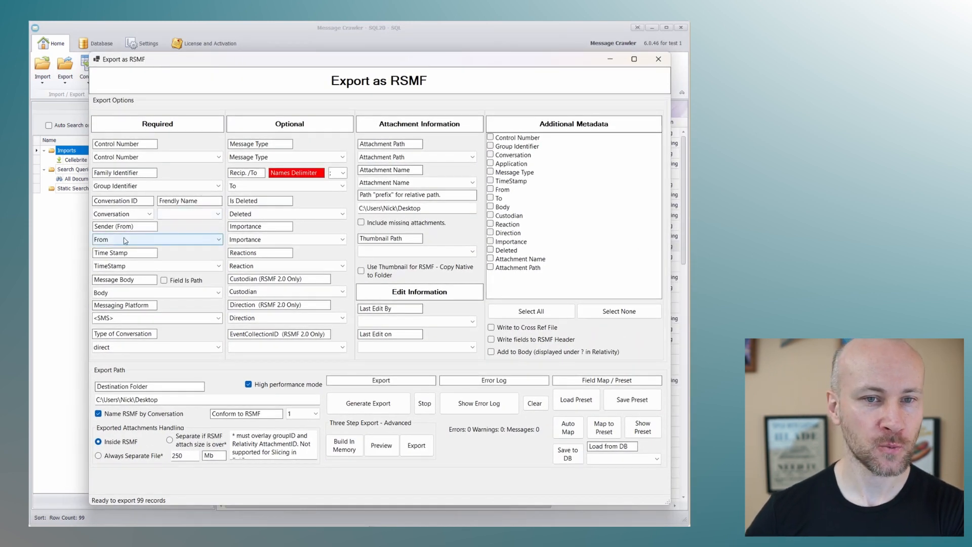
{"action": "mouse_move", "coordinate": [165, 240]}
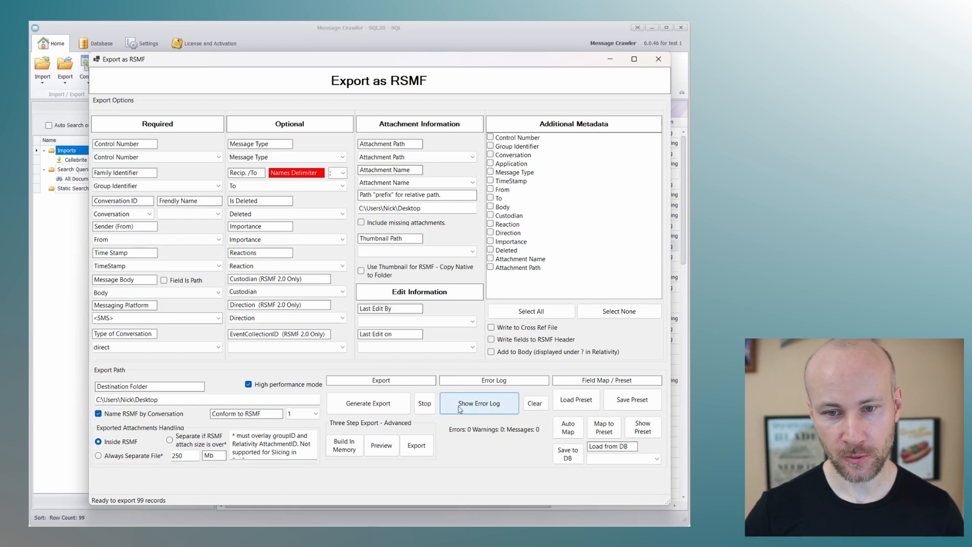
{"action": "mouse_move", "coordinate": [185, 249]}
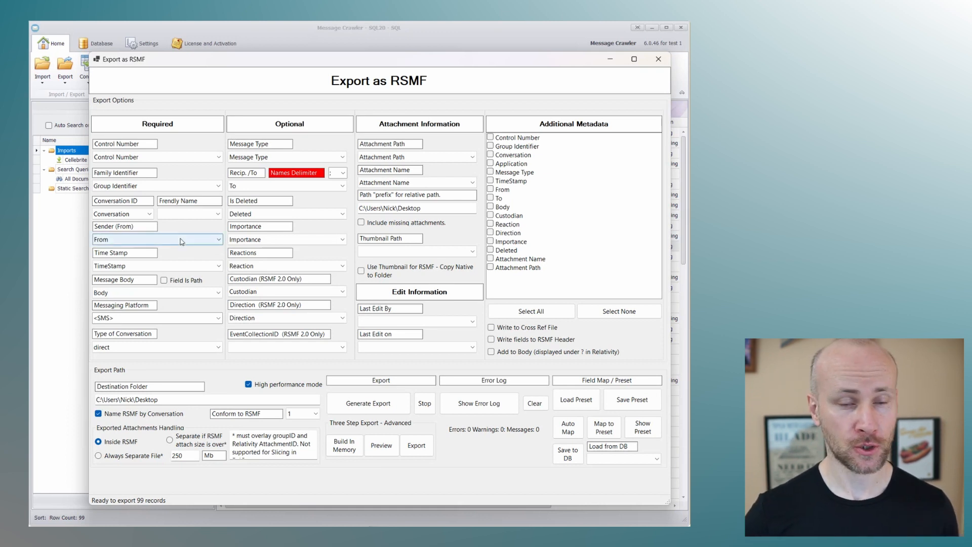
{"action": "mouse_move", "coordinate": [204, 240]}
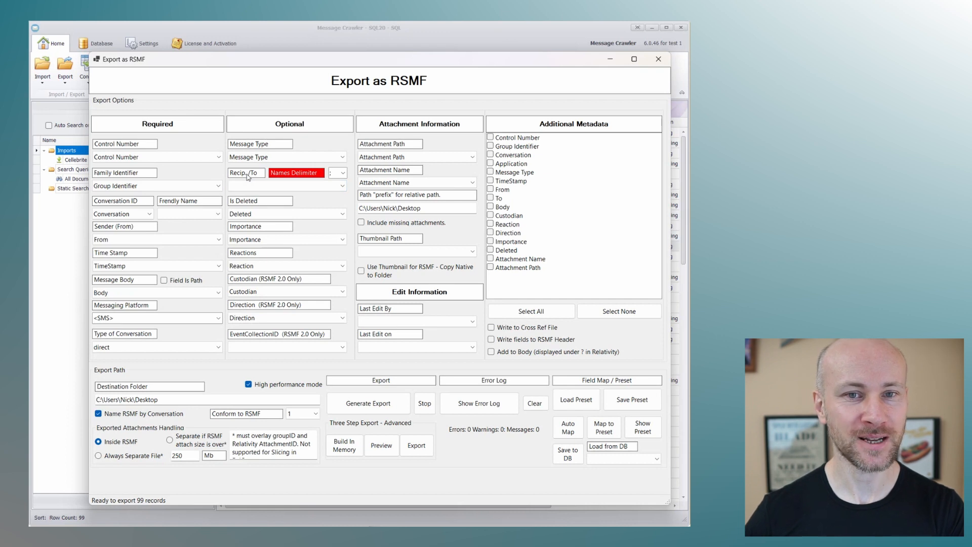
{"action": "mouse_move", "coordinate": [137, 241]}
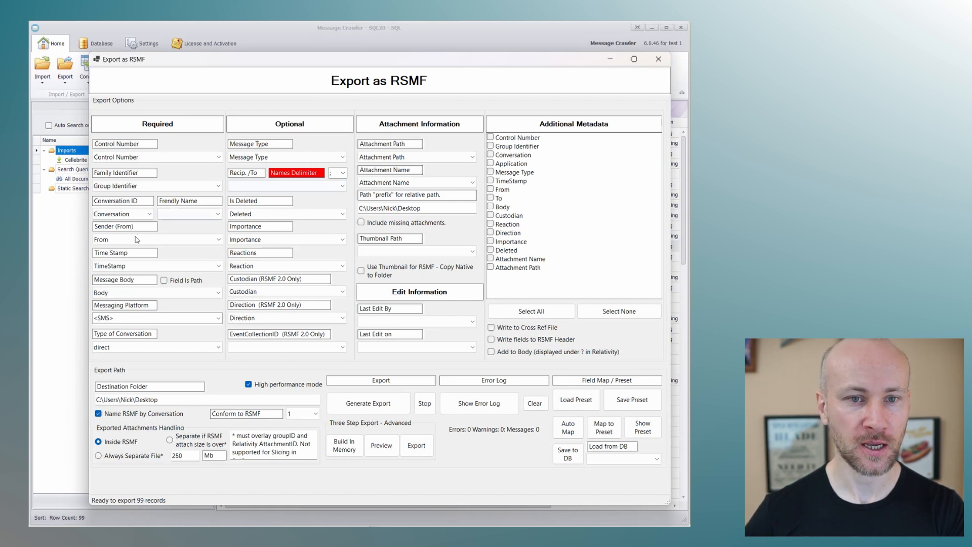
{"action": "mouse_move", "coordinate": [309, 205]}
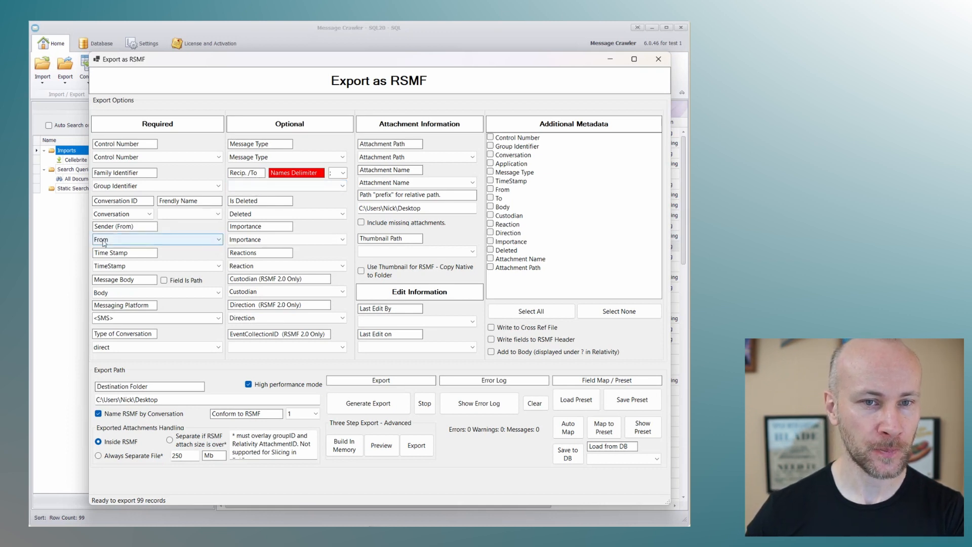
{"action": "mouse_move", "coordinate": [129, 230]}
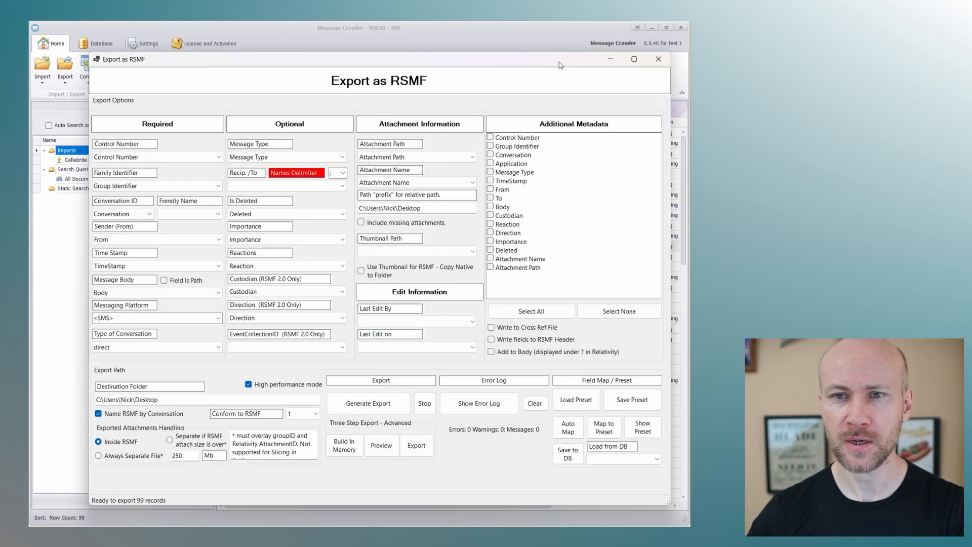
Switch from the RSMF export to the Name Normalization tool under Misc. Tools
{"action": "left_click", "coordinate": [587, 68]}
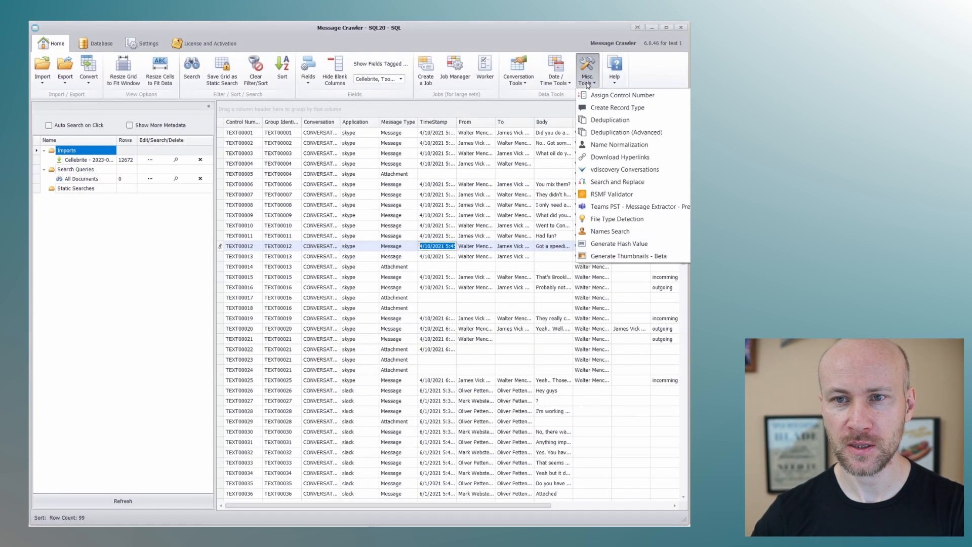
{"action": "mouse_move", "coordinate": [620, 156]}
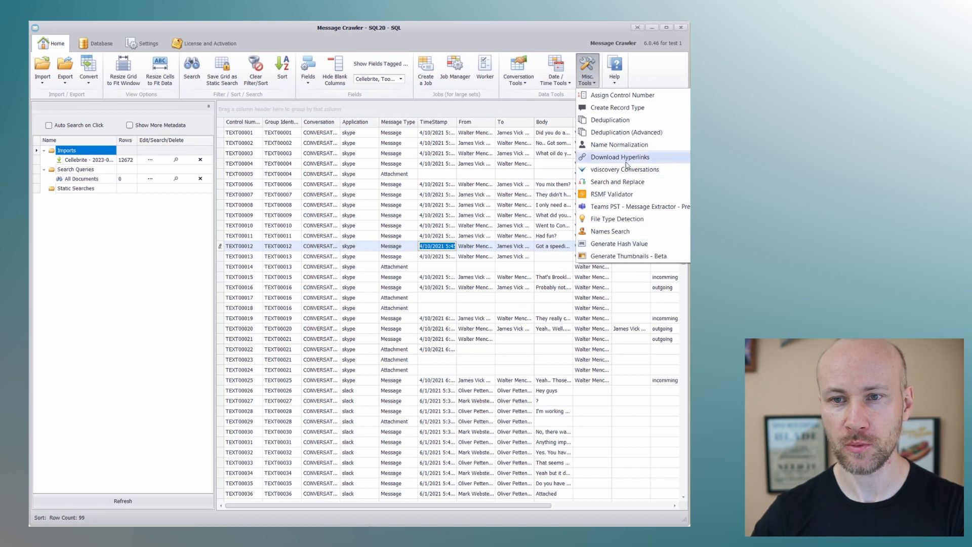
{"action": "left_click", "coordinate": [617, 145]}
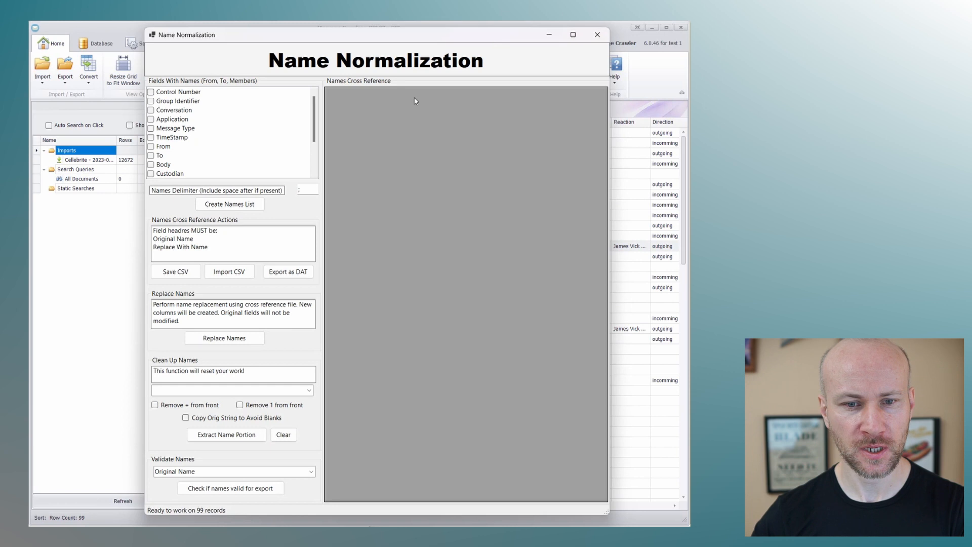
Include the From and To fields when collecting names for the cross-reference list
{"action": "left_click", "coordinate": [151, 146]}
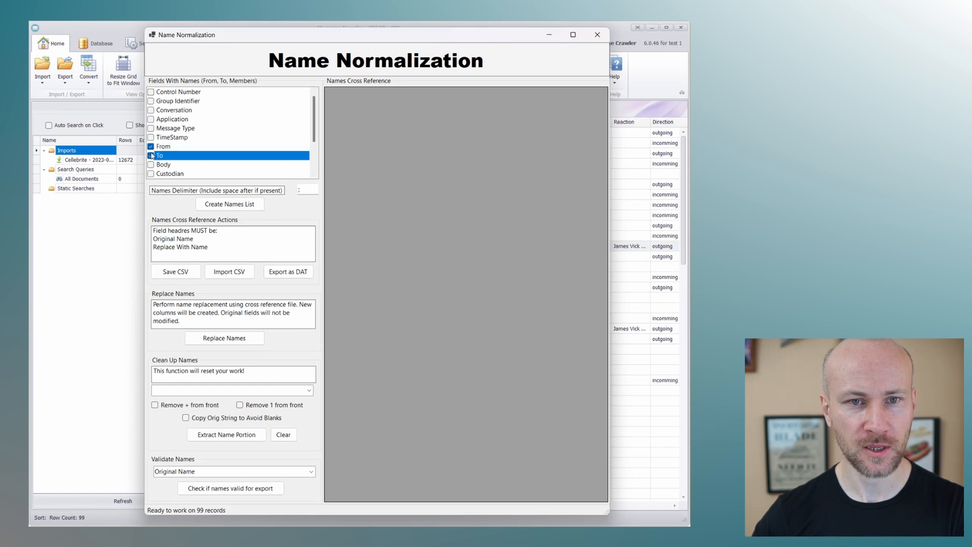
{"action": "left_click", "coordinate": [229, 204]}
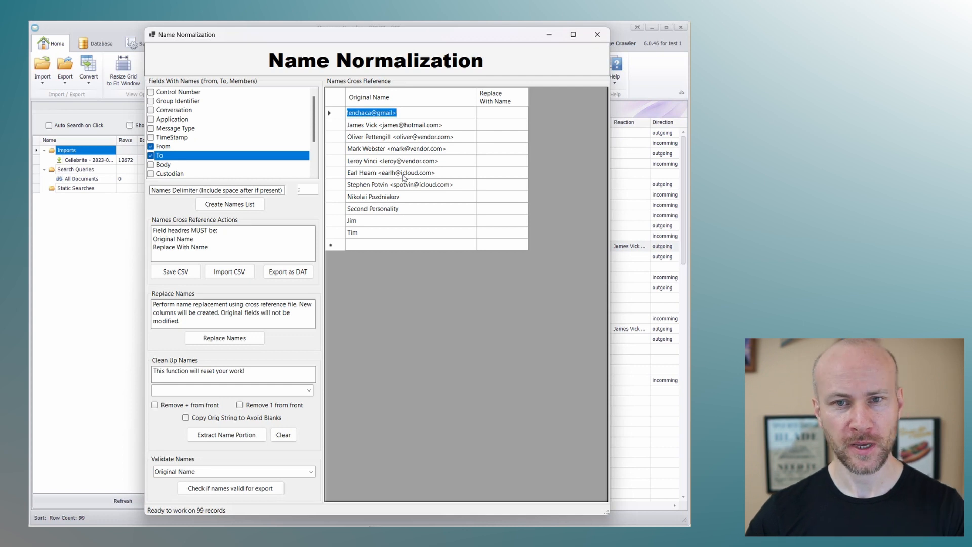
{"action": "mouse_move", "coordinate": [408, 149]}
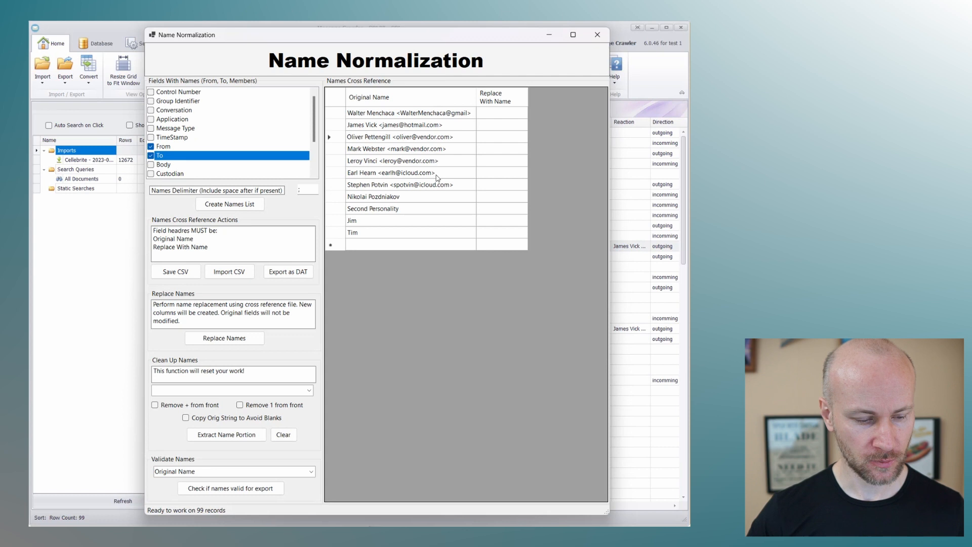
Edit the third original name's address to insert invalid characters
{"action": "left_click", "coordinate": [410, 137]}
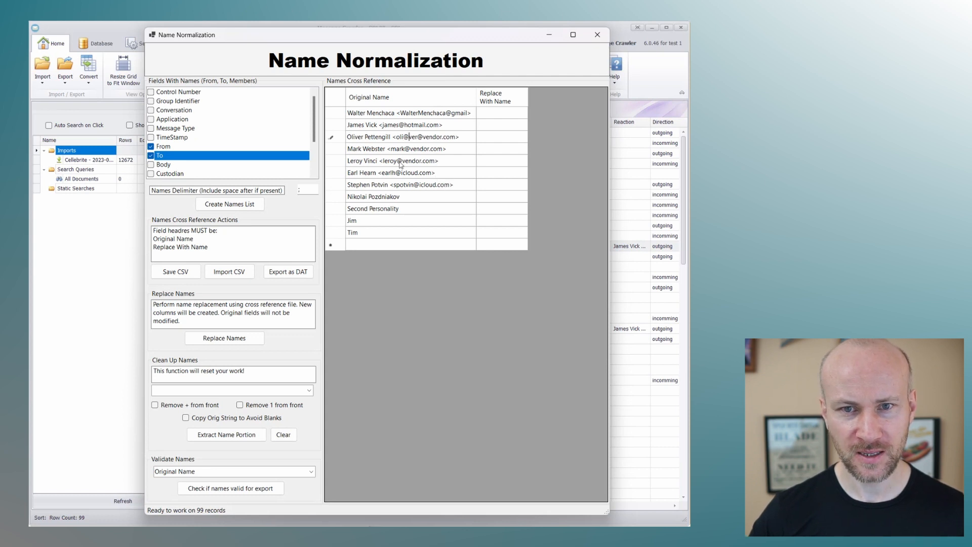
{"action": "left_click", "coordinate": [393, 161]}
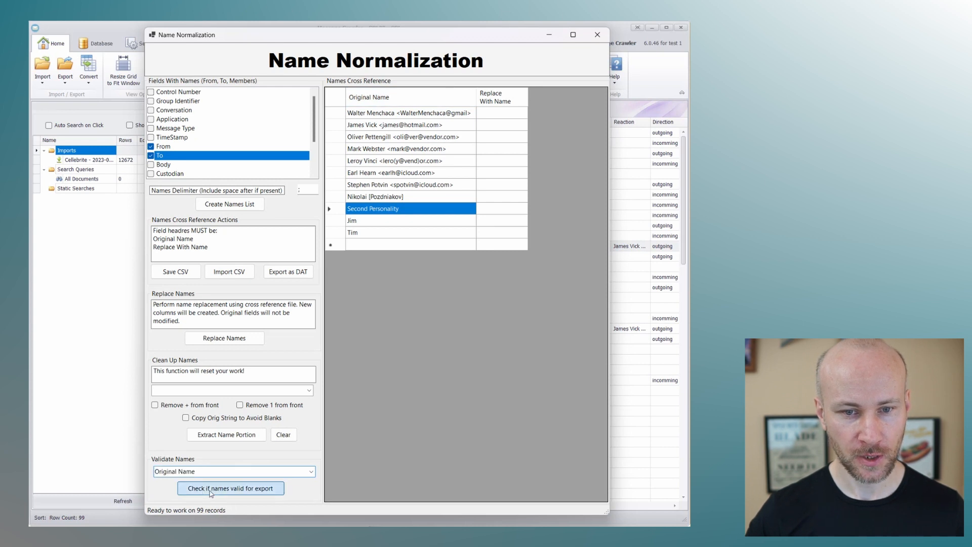
Run the export validation on original names, flagging the two malformed addresses as errors
{"action": "left_click", "coordinate": [229, 488]}
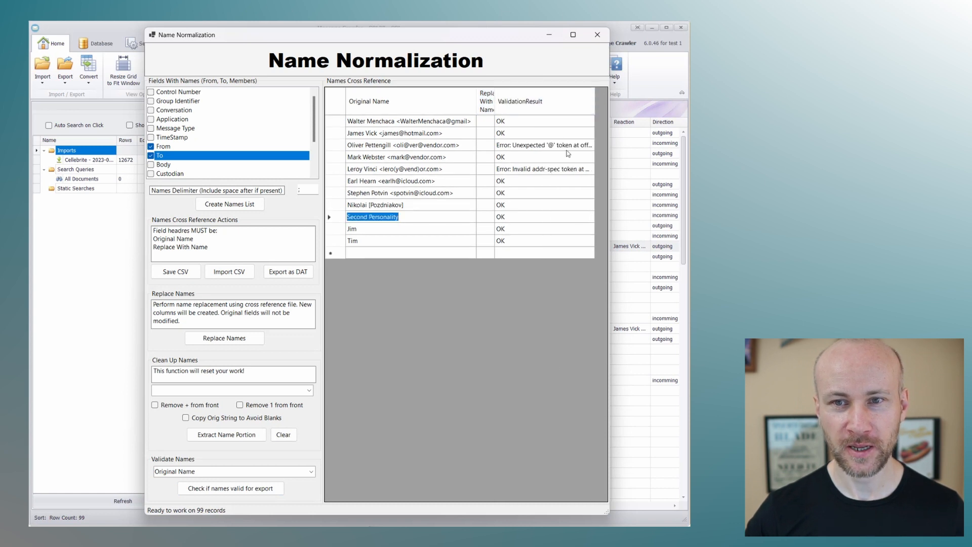
{"action": "mouse_move", "coordinate": [555, 175]}
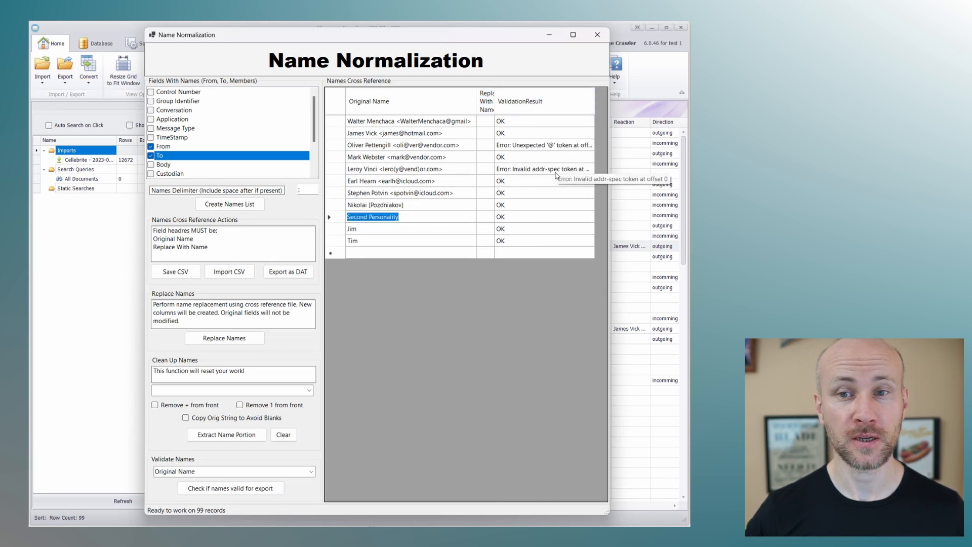
{"action": "mouse_move", "coordinate": [535, 169]}
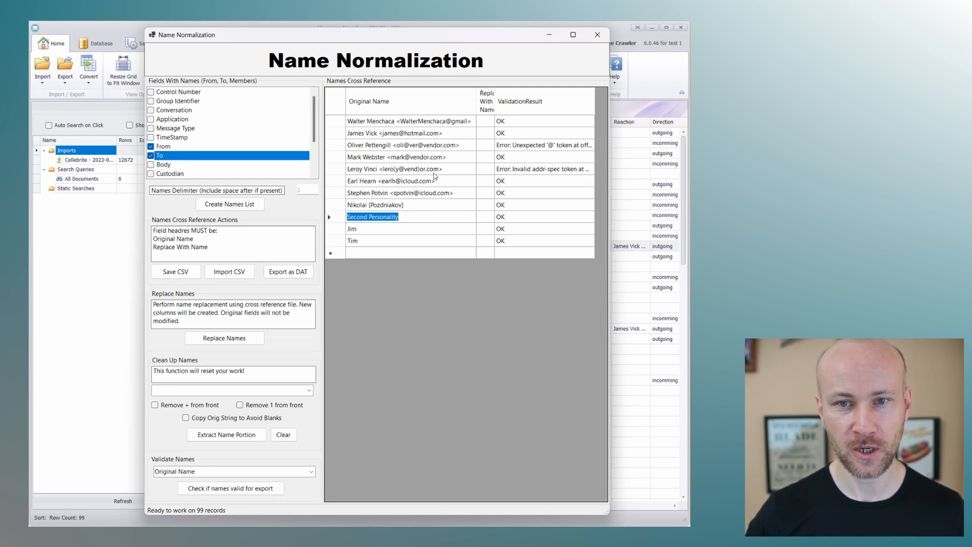
{"action": "mouse_move", "coordinate": [451, 172]}
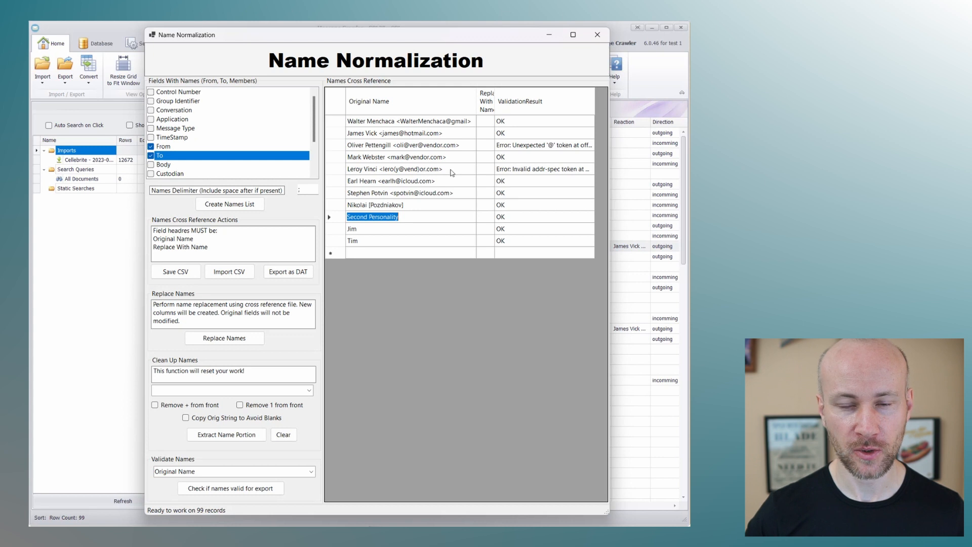
{"action": "mouse_move", "coordinate": [438, 173]}
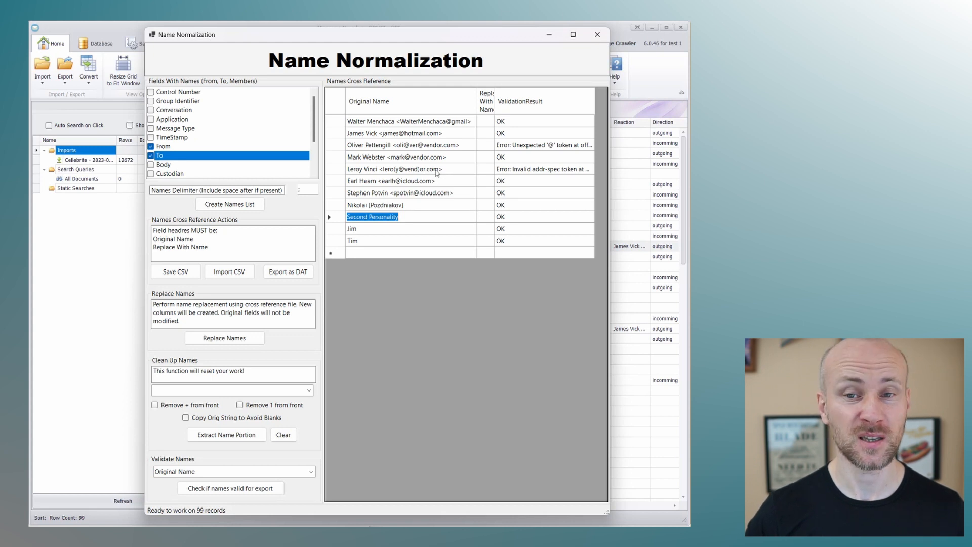